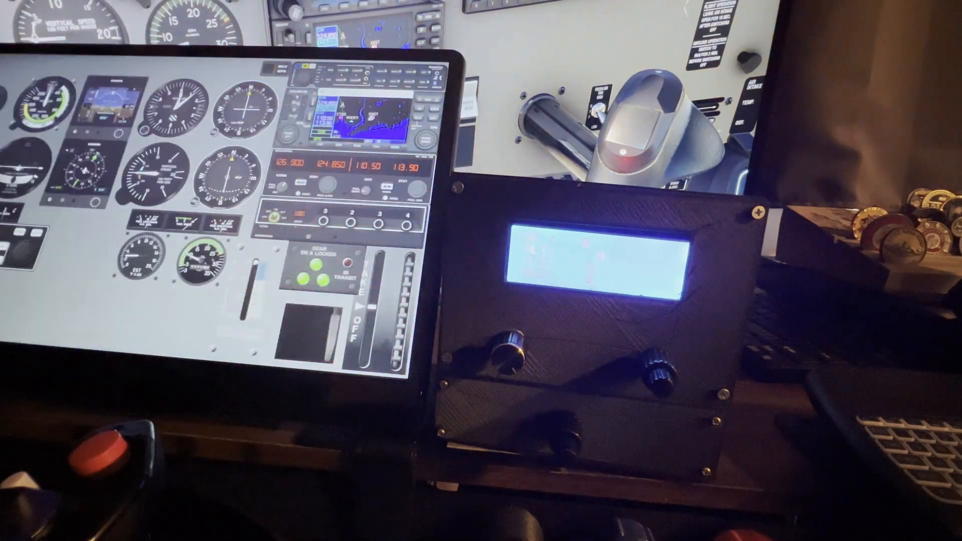
Step: Operate the panel's left knob so the LCD shows its frequency readout lines
{"action": "left_click", "coordinate": [503, 344]}
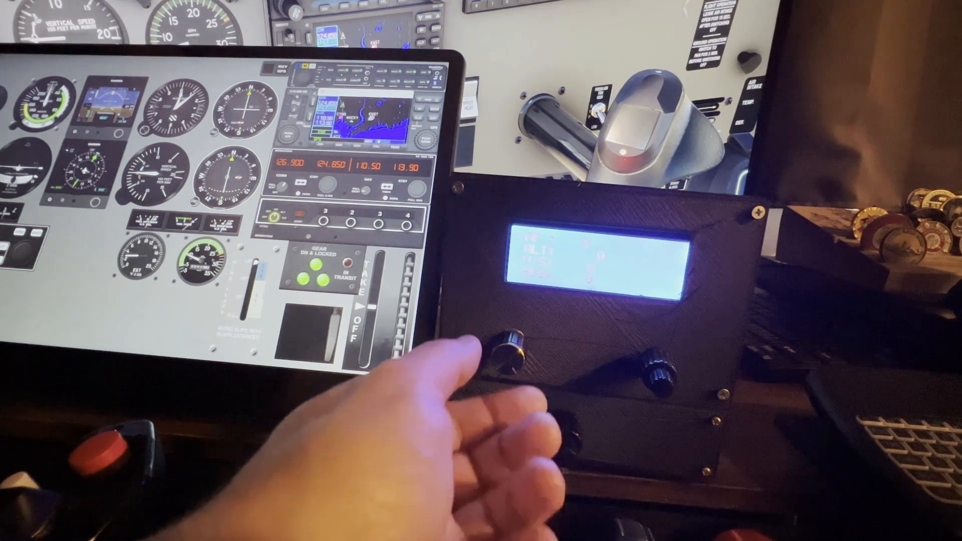